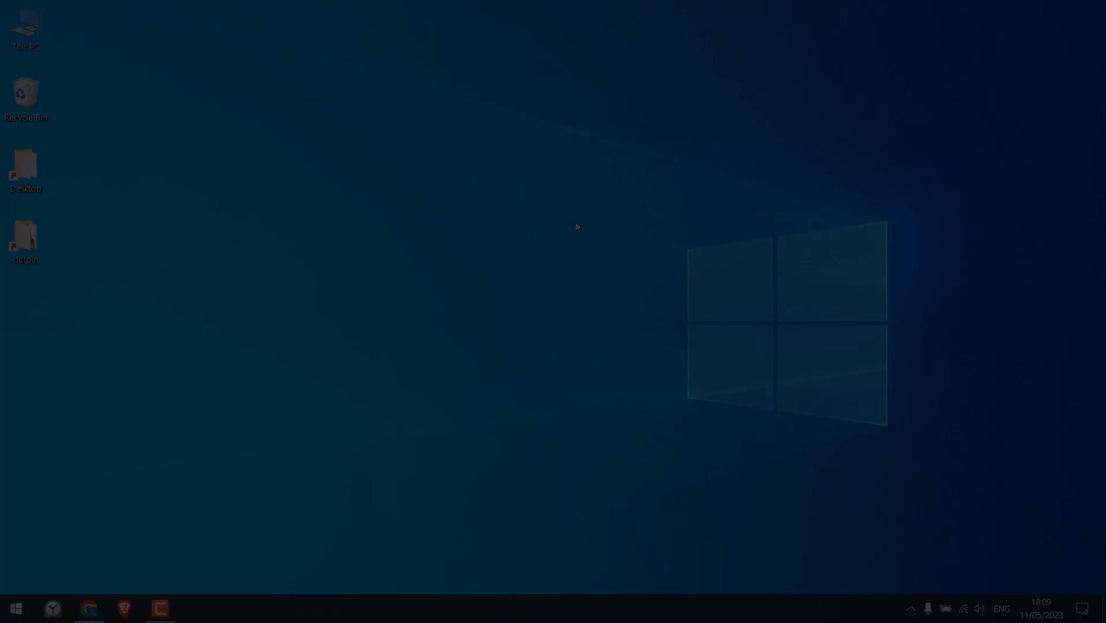
Show the demo site's Portfolio page and highlight index.php in its address
left_click(87, 607)
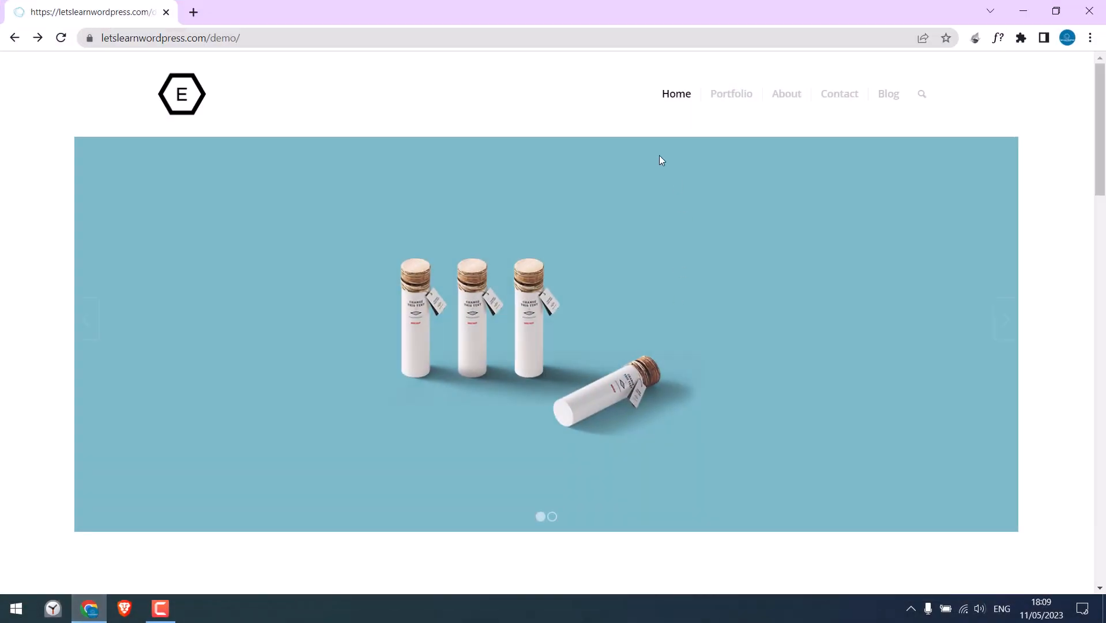
mouse_move(841, 115)
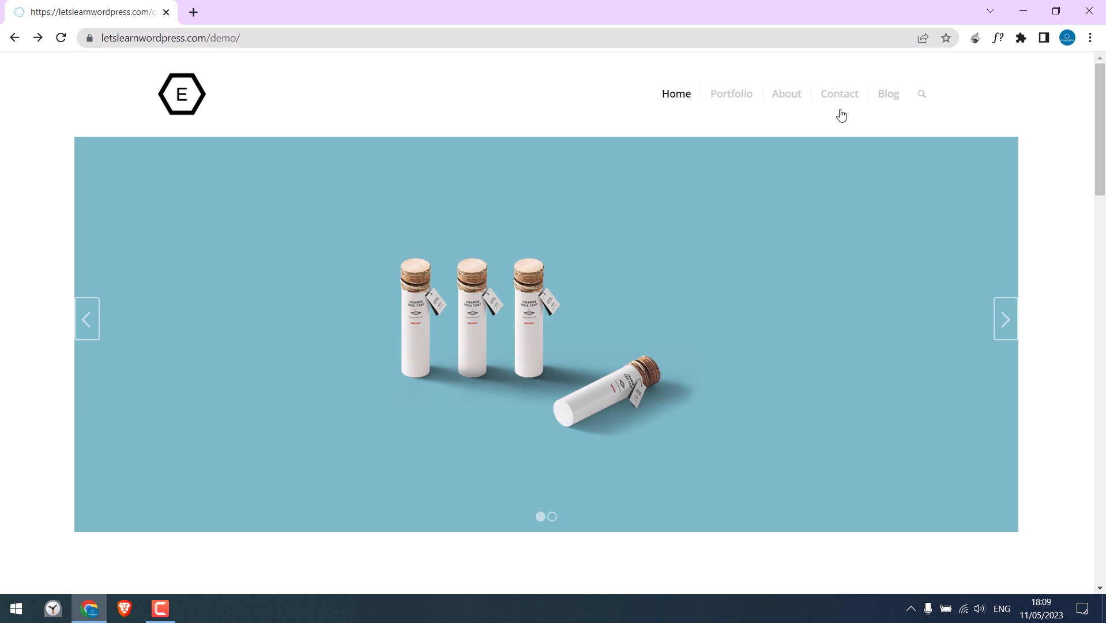
left_click(731, 93)
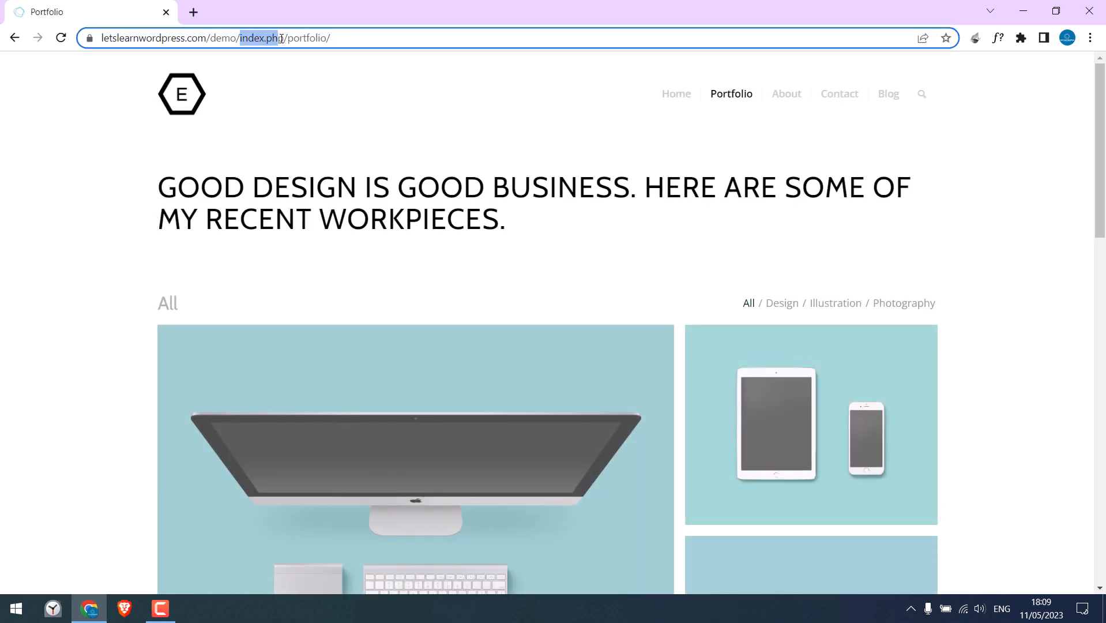
left_click(838, 94)
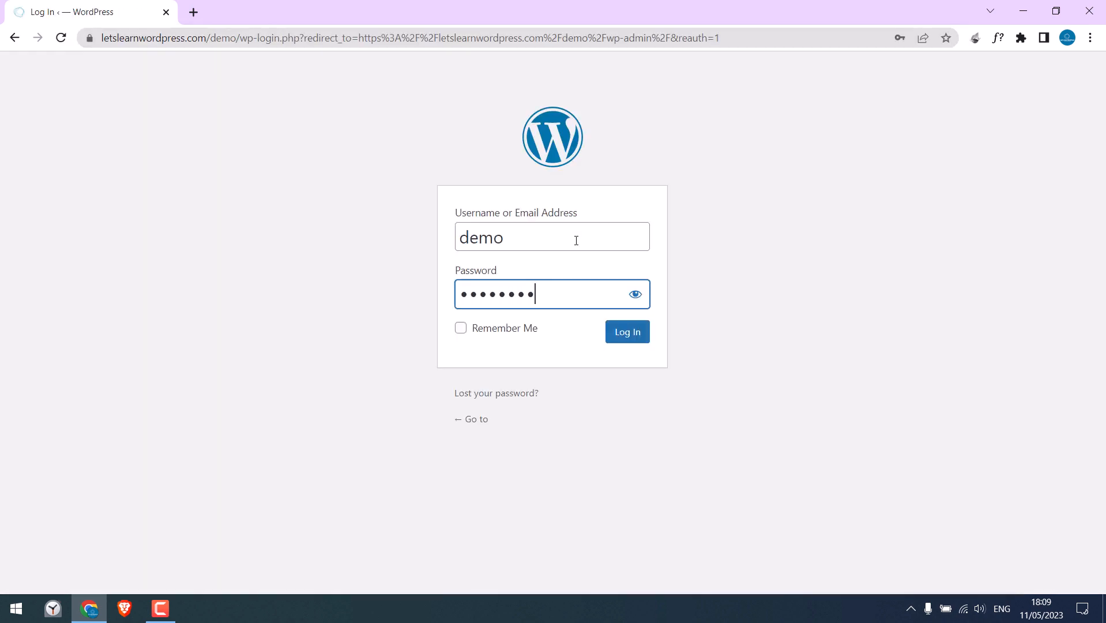
Log in to the demo site's admin dashboard with the entered credentials
left_click(625, 331)
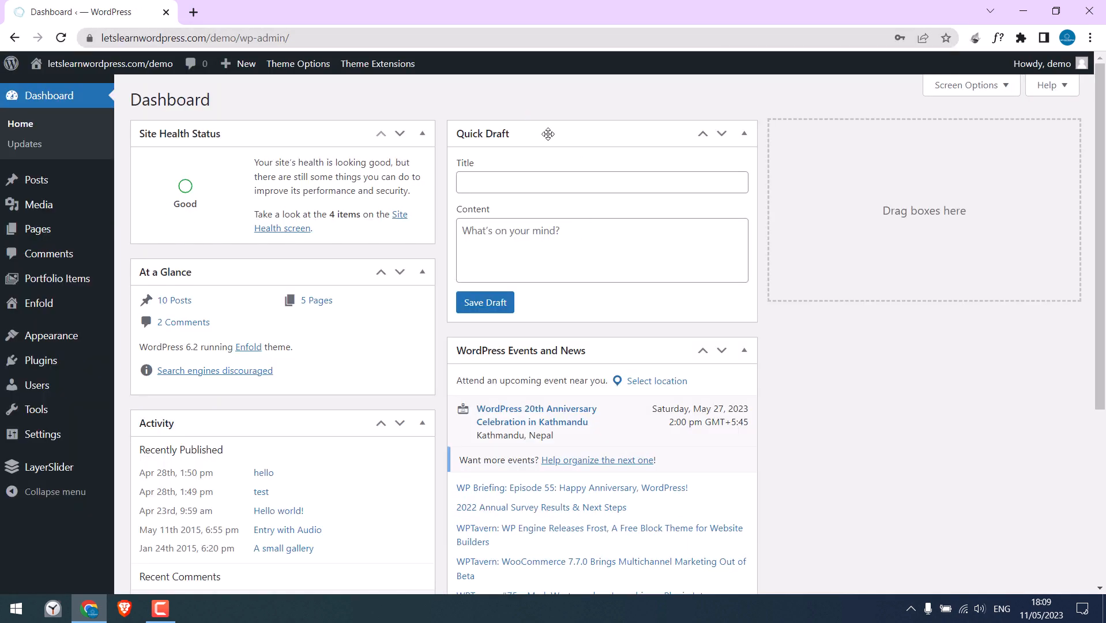
mouse_move(681, 253)
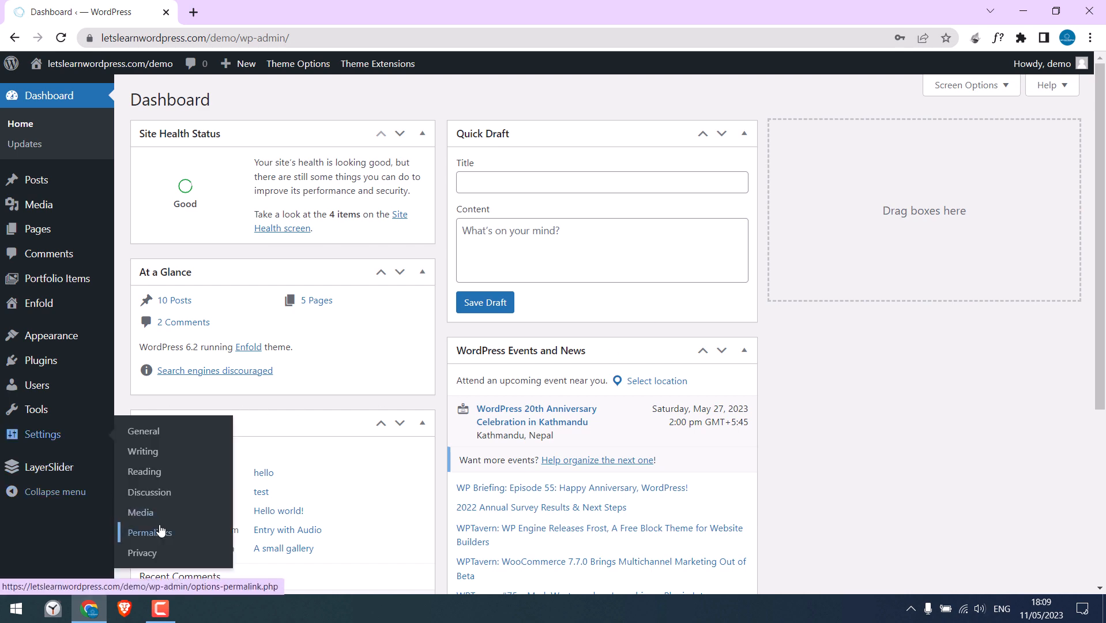
Save the permalink custom structure as /%postname%/ in Settings > Permalinks
left_click(149, 531)
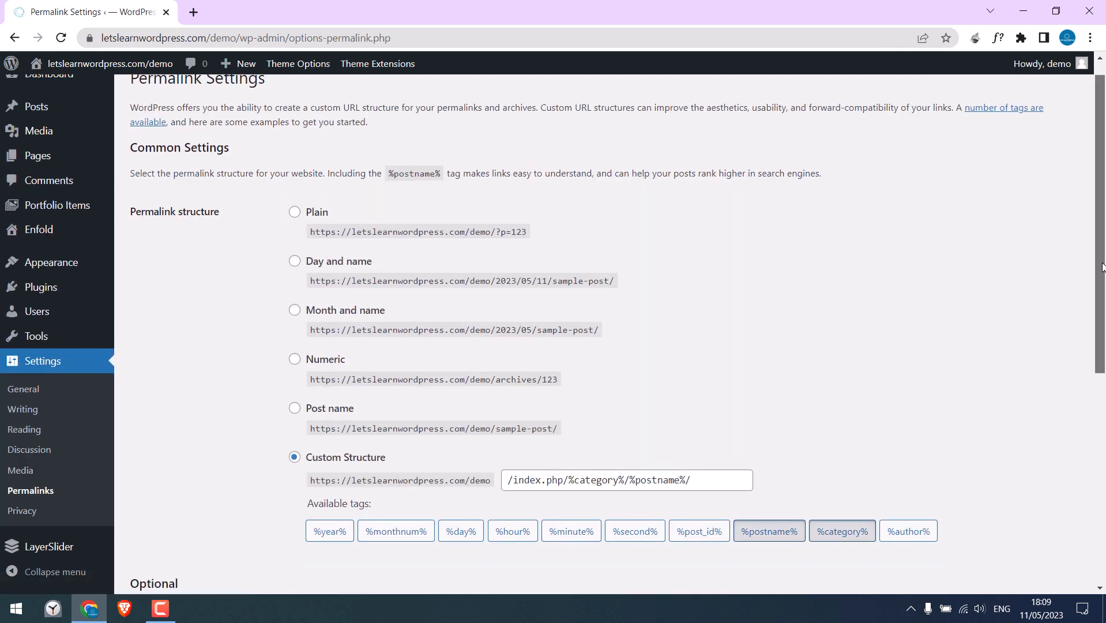
scroll("down", 3)
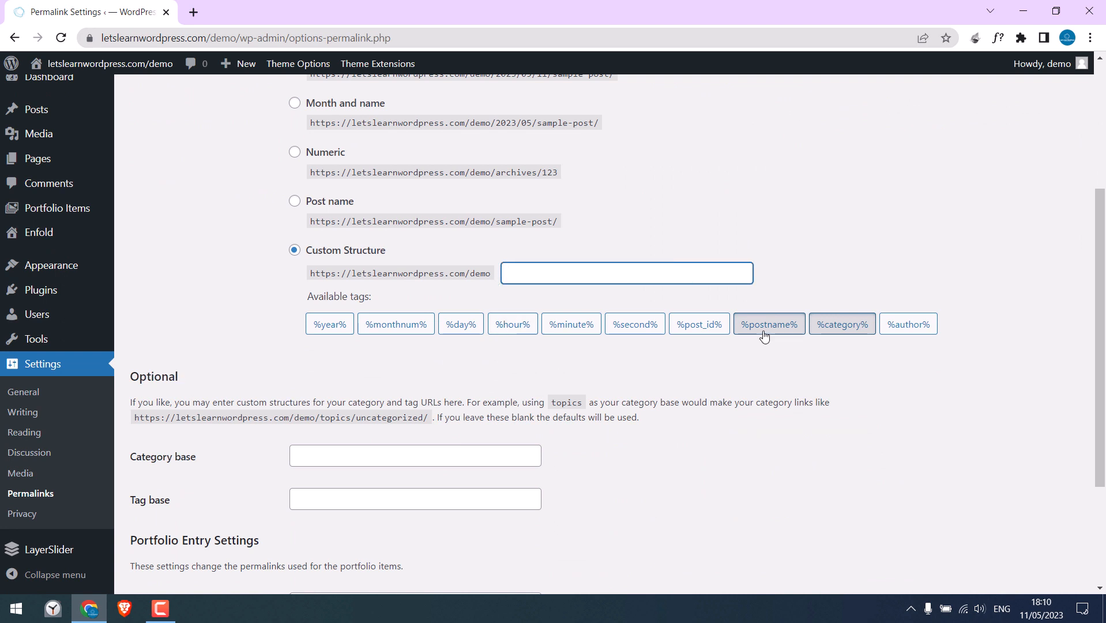
left_click(768, 324)
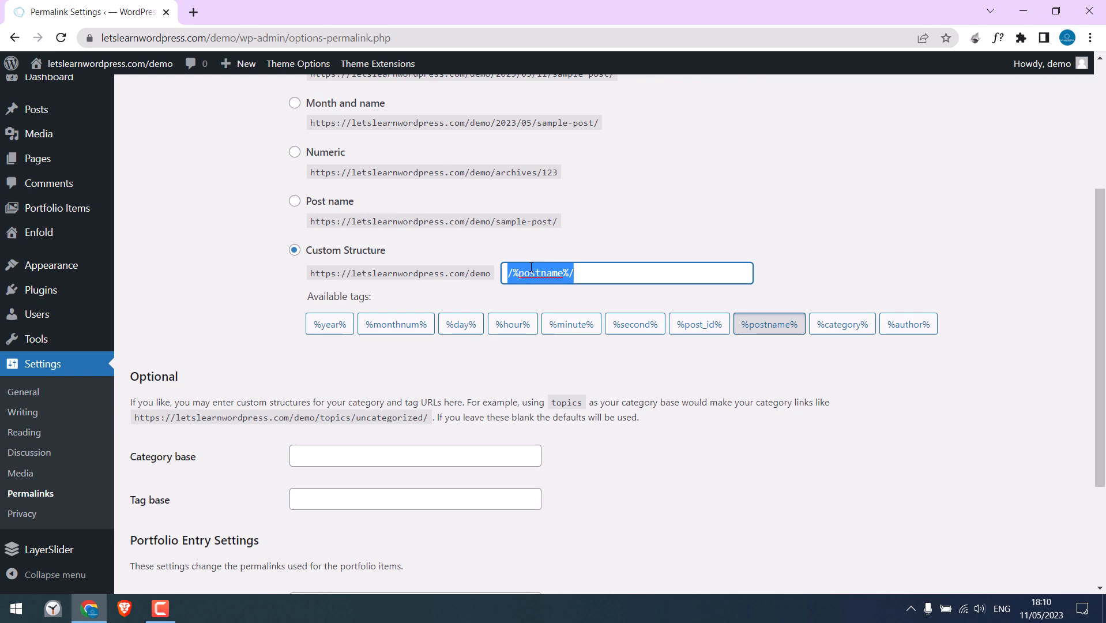
left_click(166, 519)
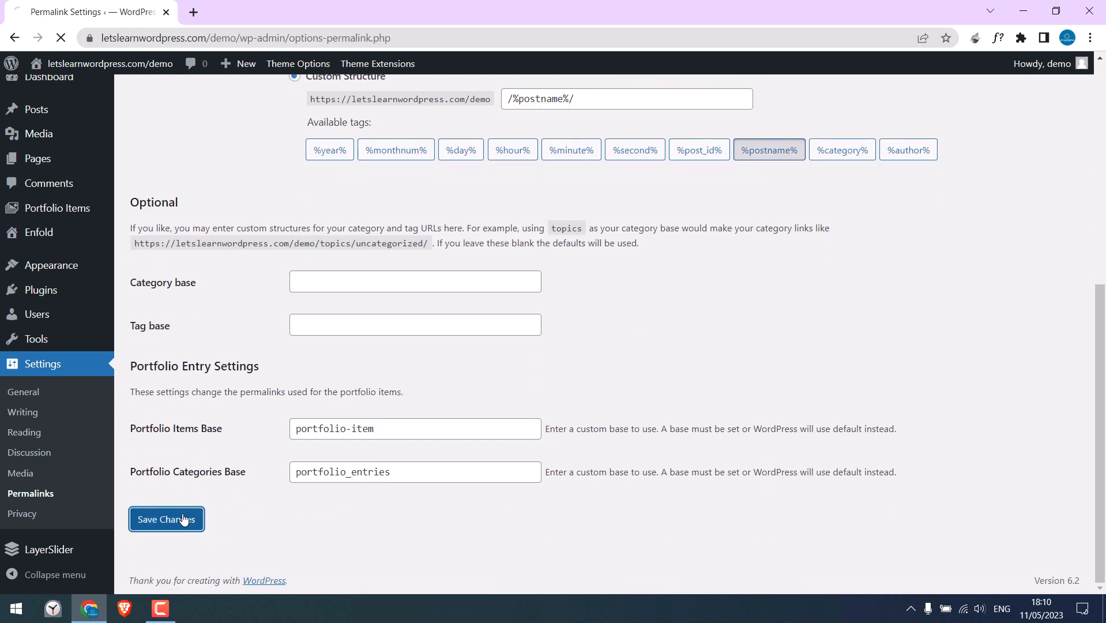
left_click(166, 519)
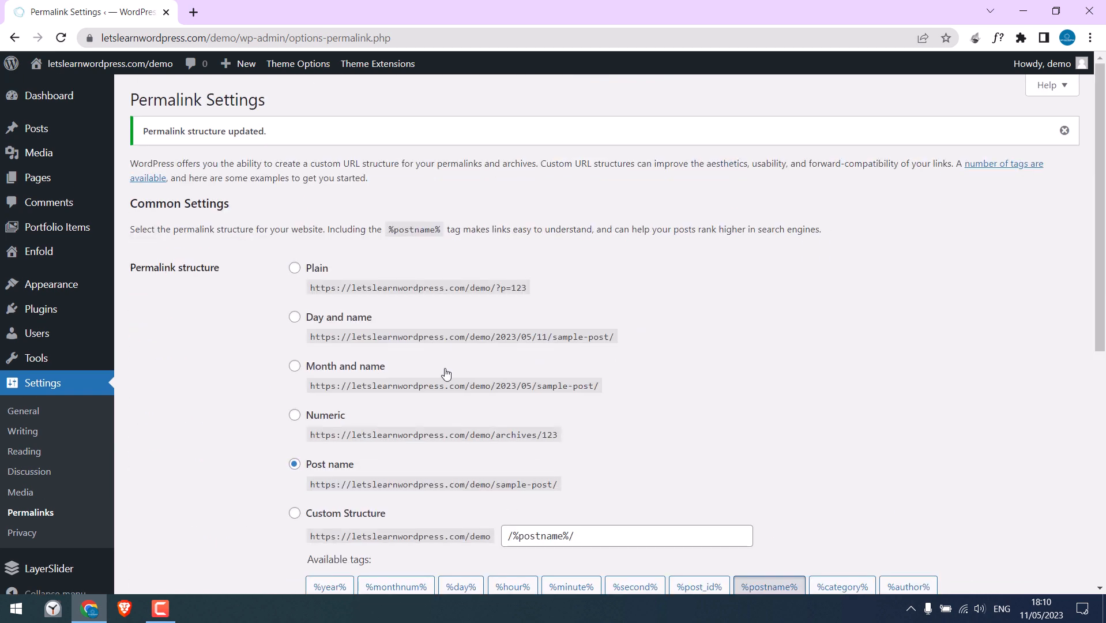
Check the live site's Portfolio and Contact pages load without index.php in their addresses
right_click(108, 63)
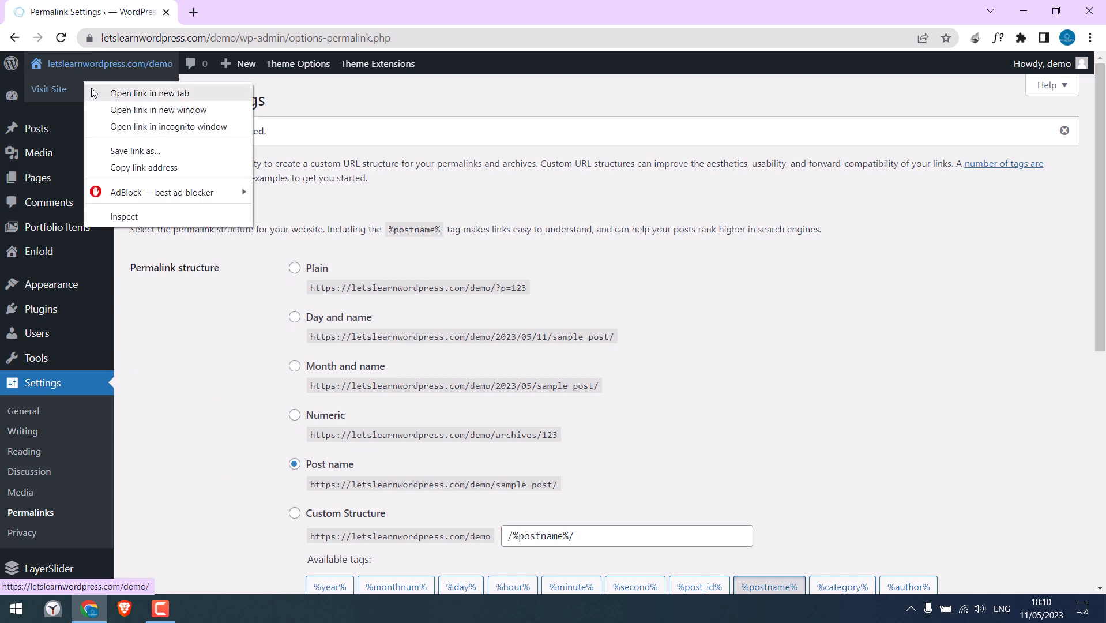
left_click(148, 92)
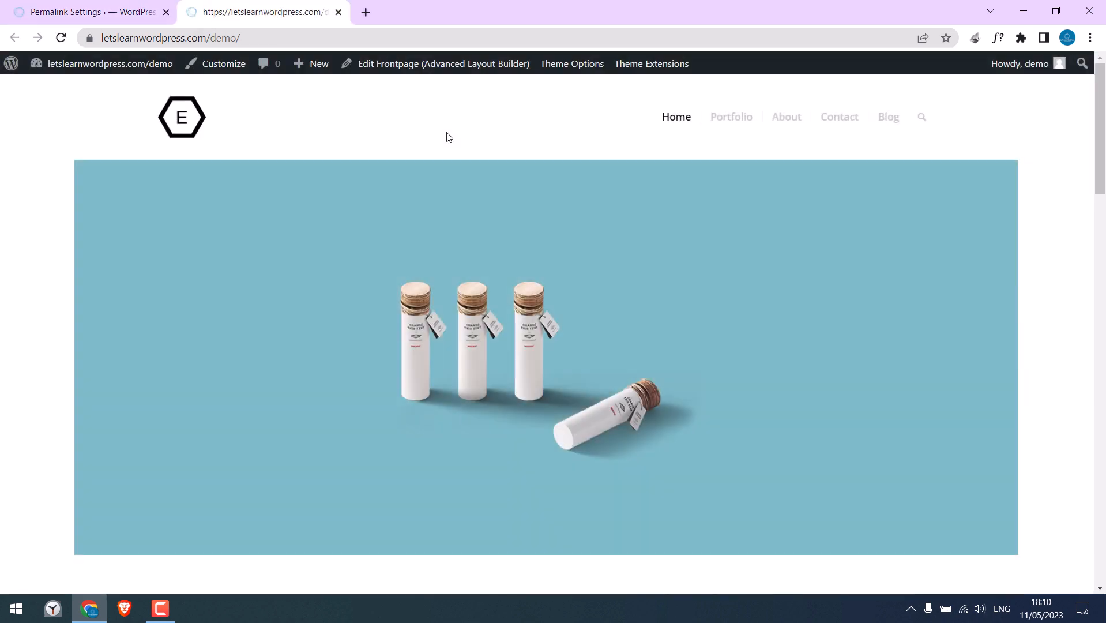
left_click(731, 116)
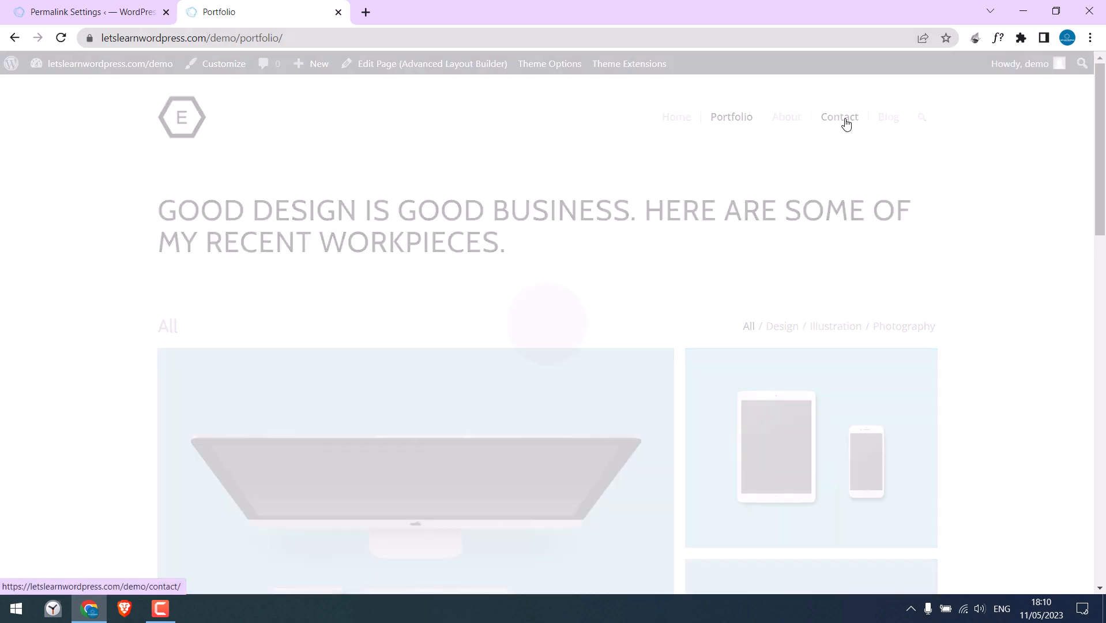
left_click(838, 116)
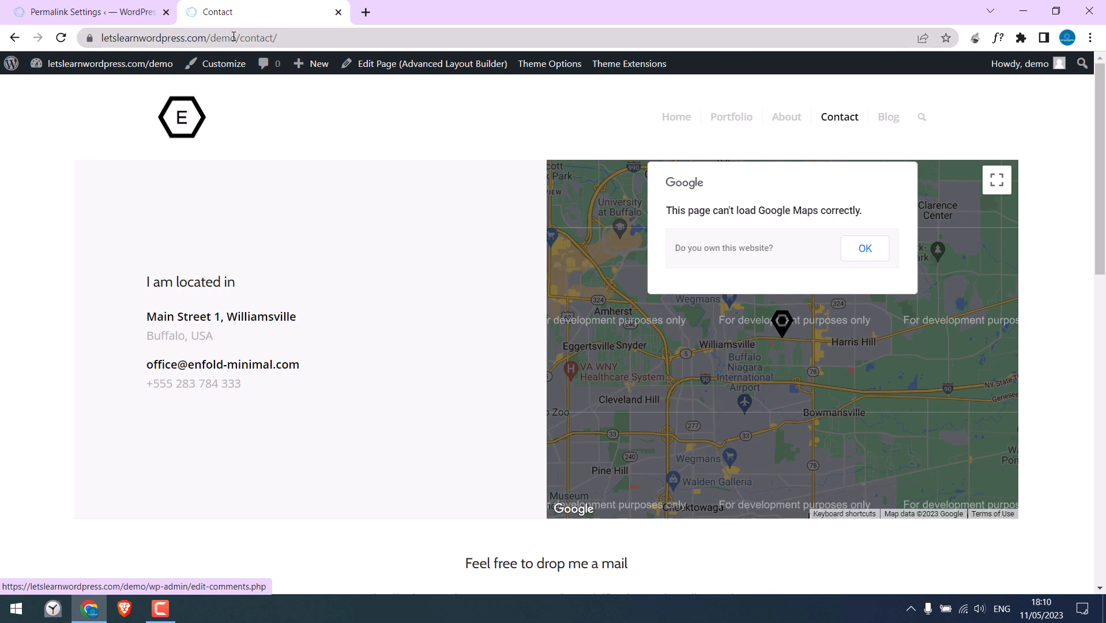